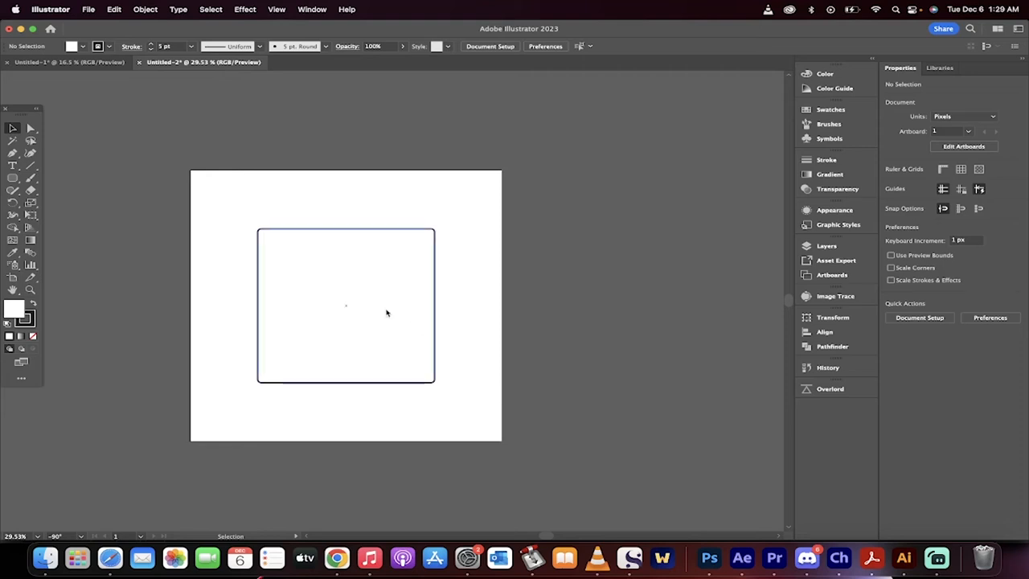
mouse_move(422, 235)
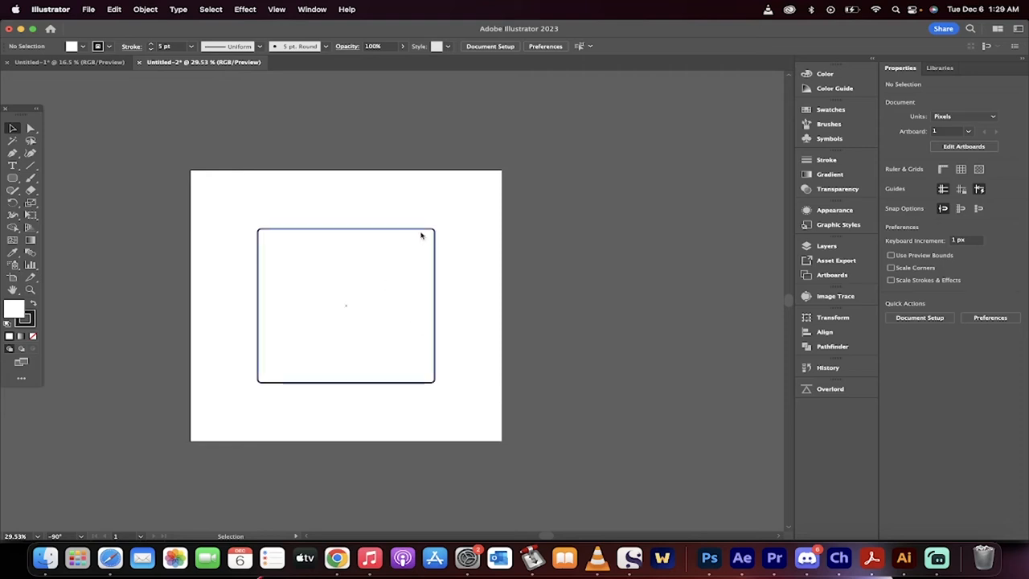
Step: Select the square on the artboard so its bounding box shows
click(346, 306)
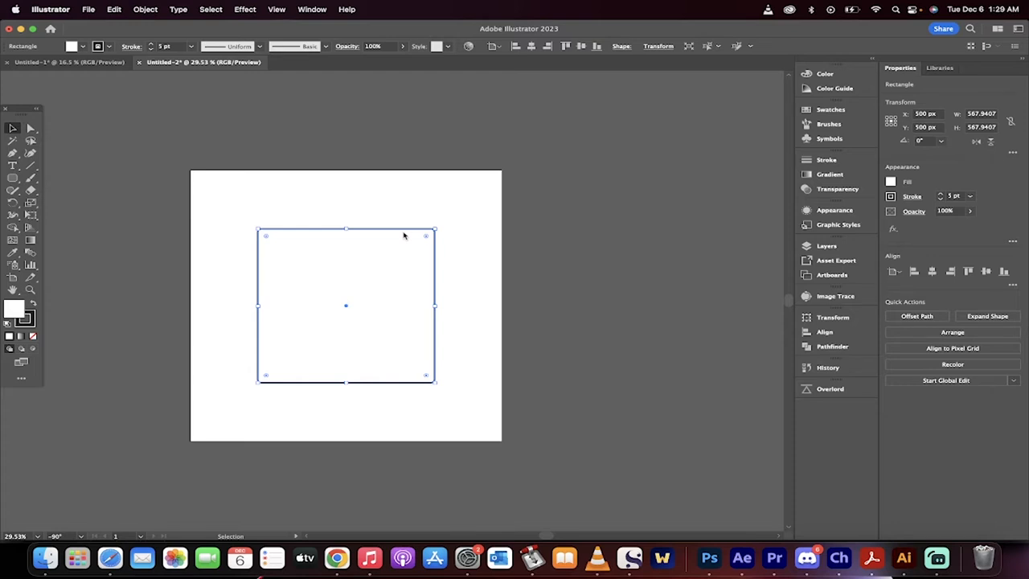
mouse_move(431, 238)
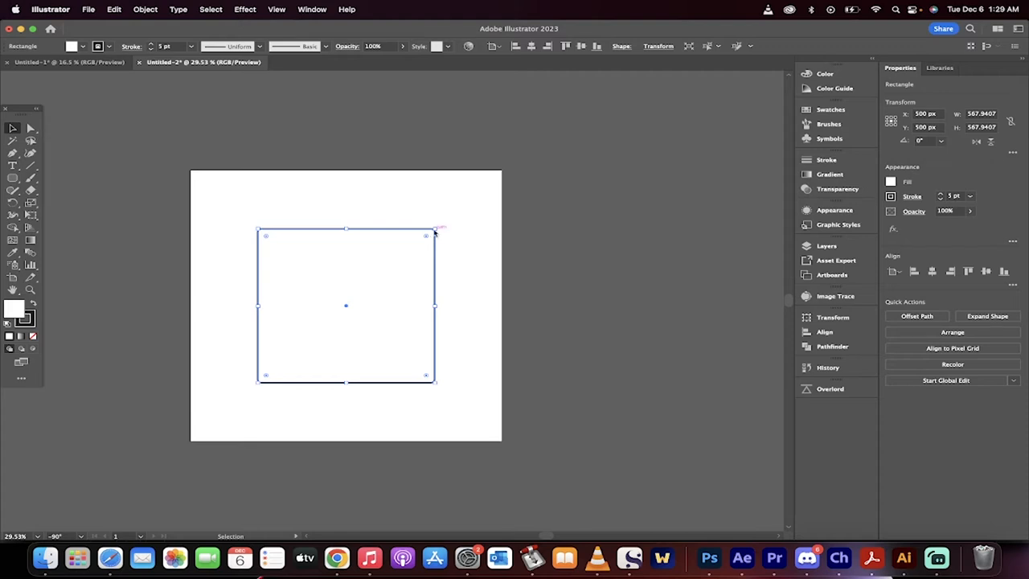
mouse_move(437, 228)
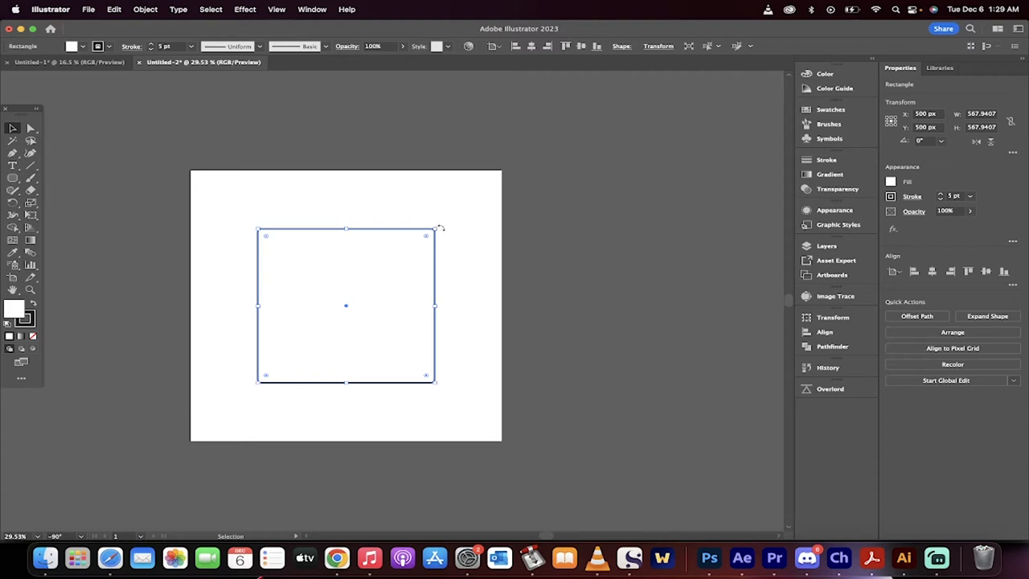
mouse_move(402, 256)
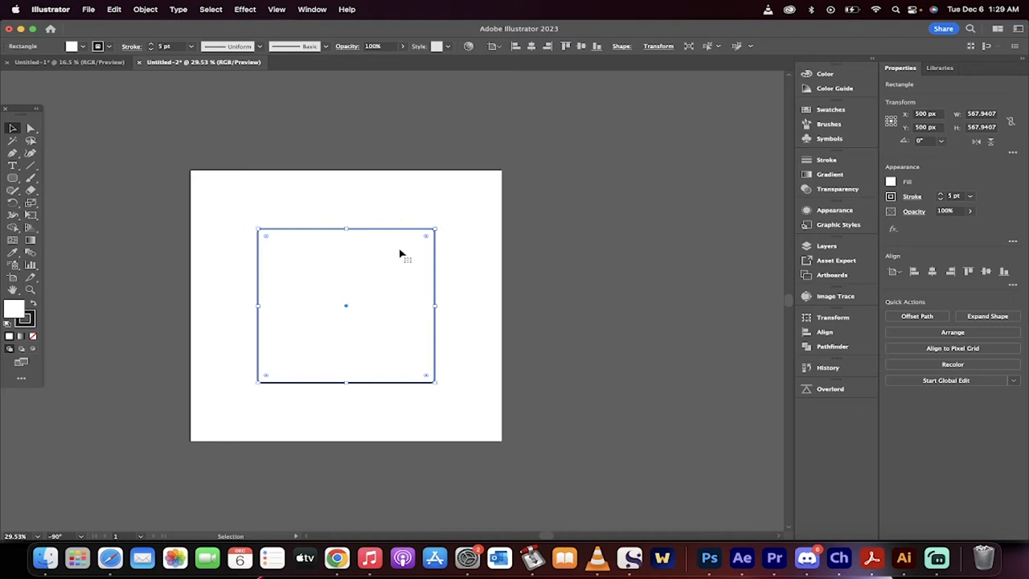
mouse_move(481, 231)
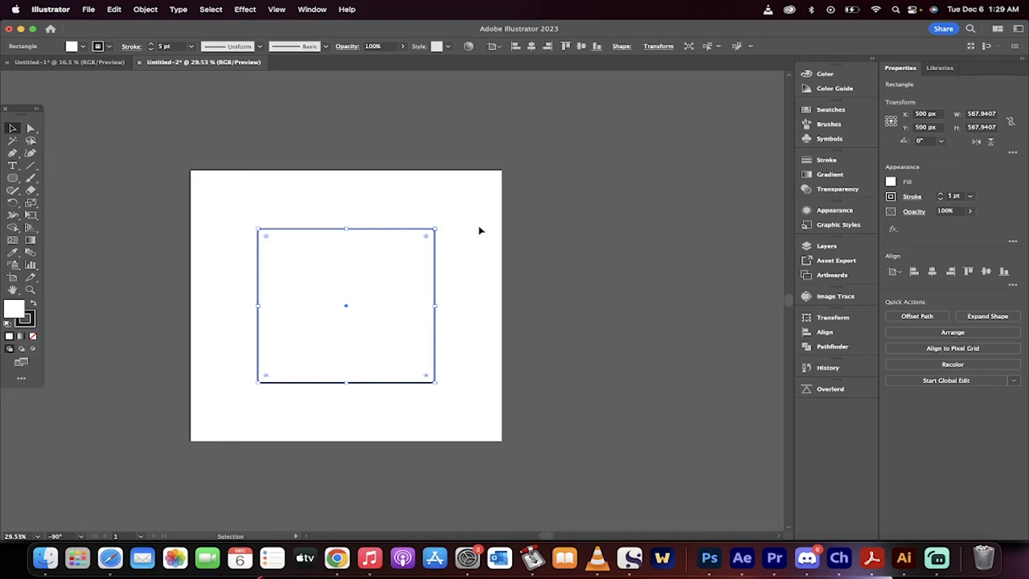
mouse_move(441, 226)
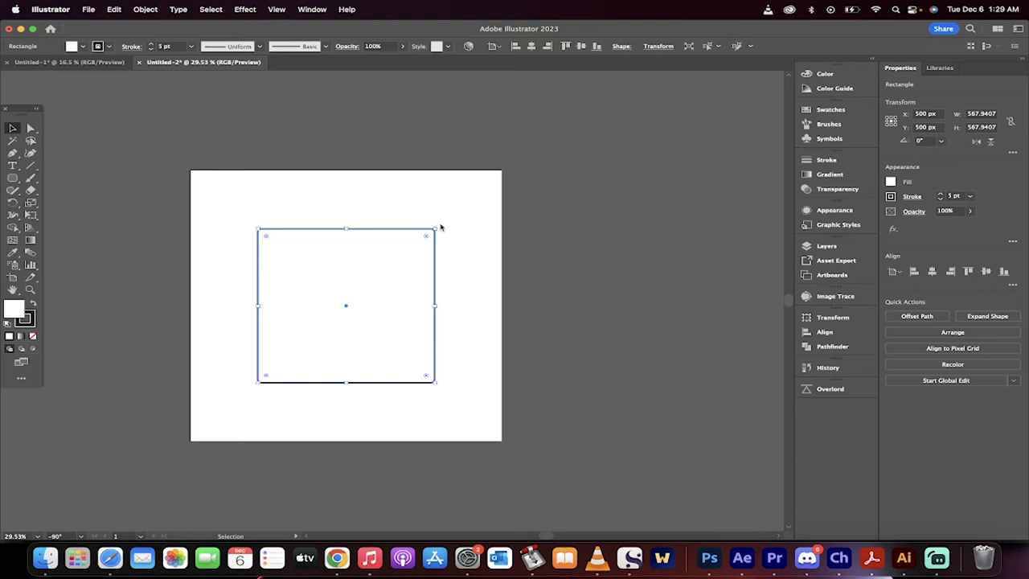
mouse_move(434, 224)
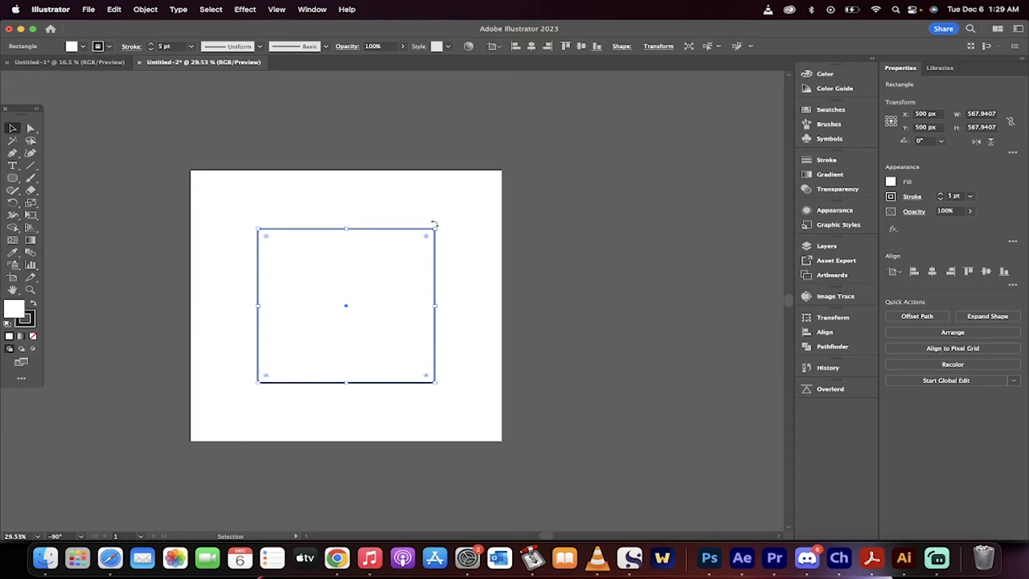
mouse_move(448, 226)
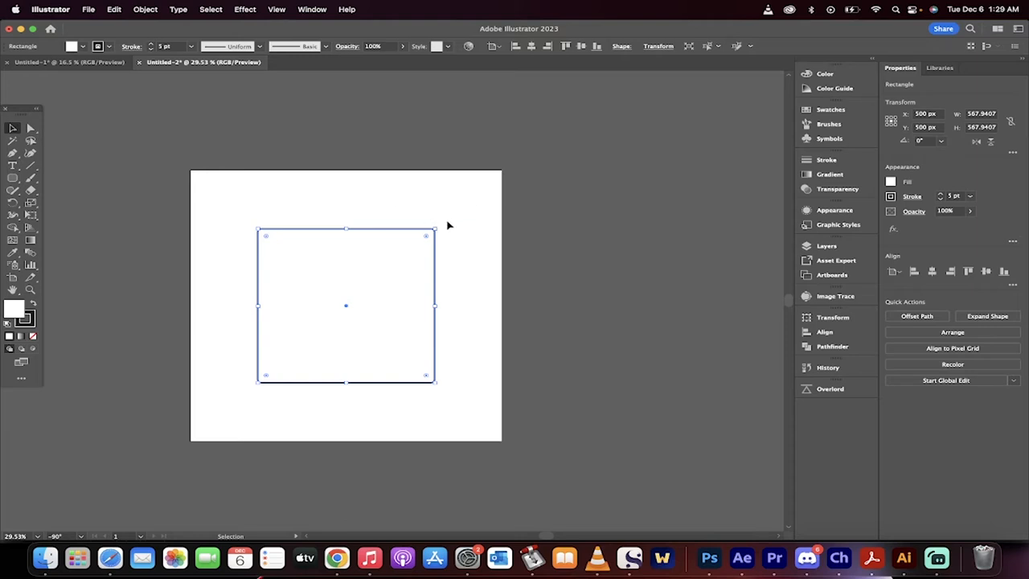
drag(434, 235, 450, 244)
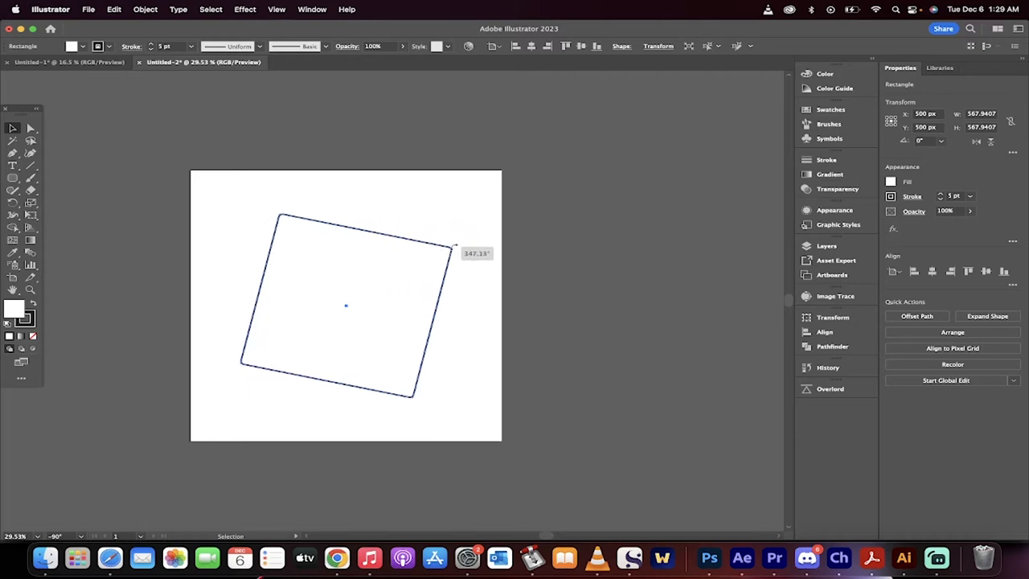
drag(454, 245, 302, 338)
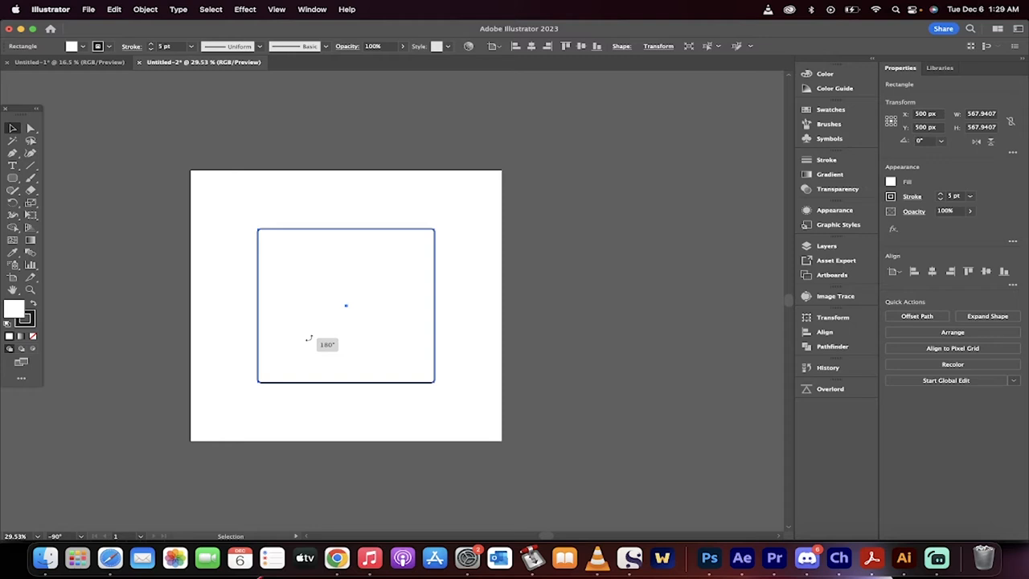
drag(326, 344, 287, 320)
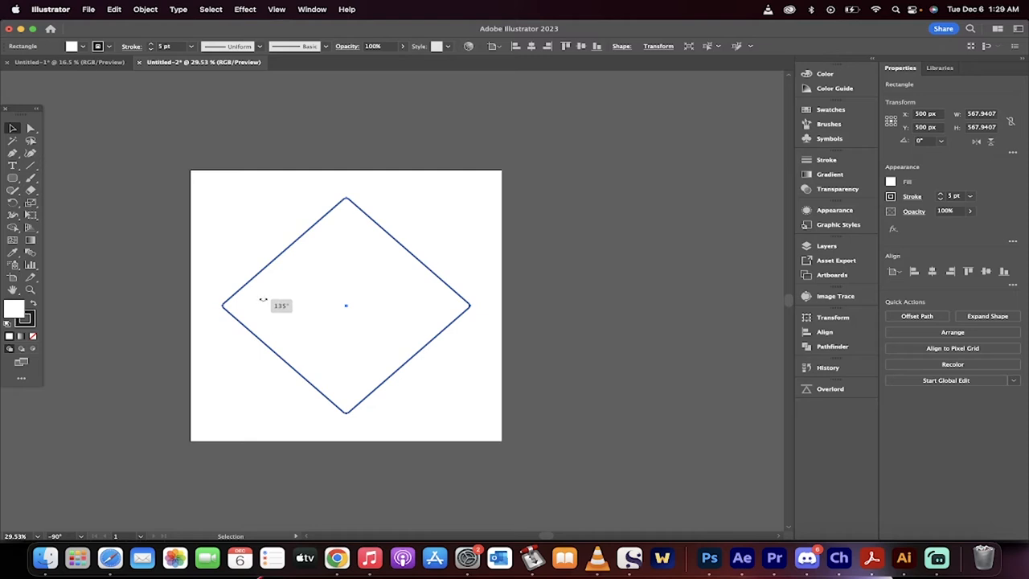
drag(264, 299, 299, 225)
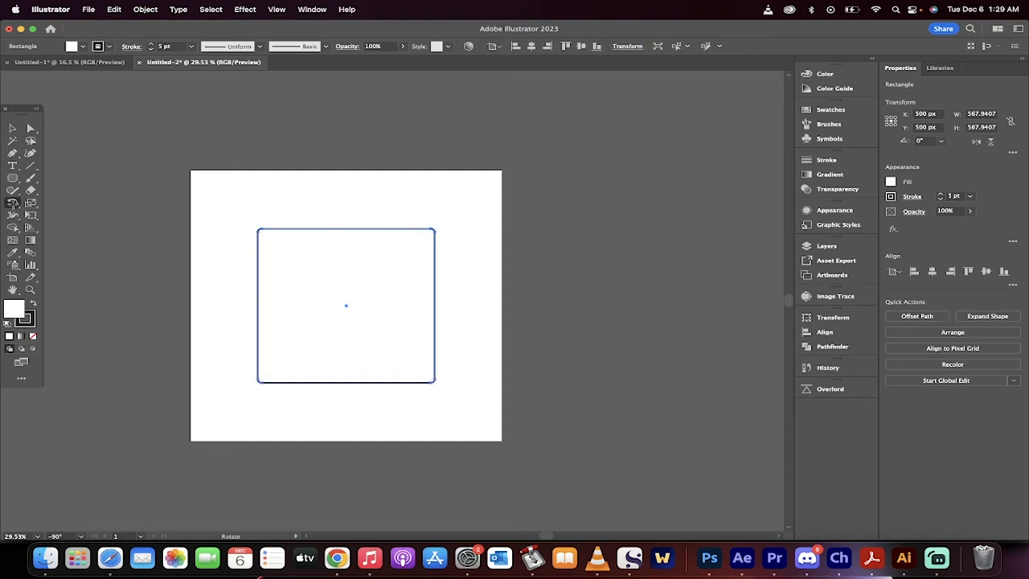
Step: Rotate the square around a pivot set off to the left until it rests slightly tilted
click(13, 202)
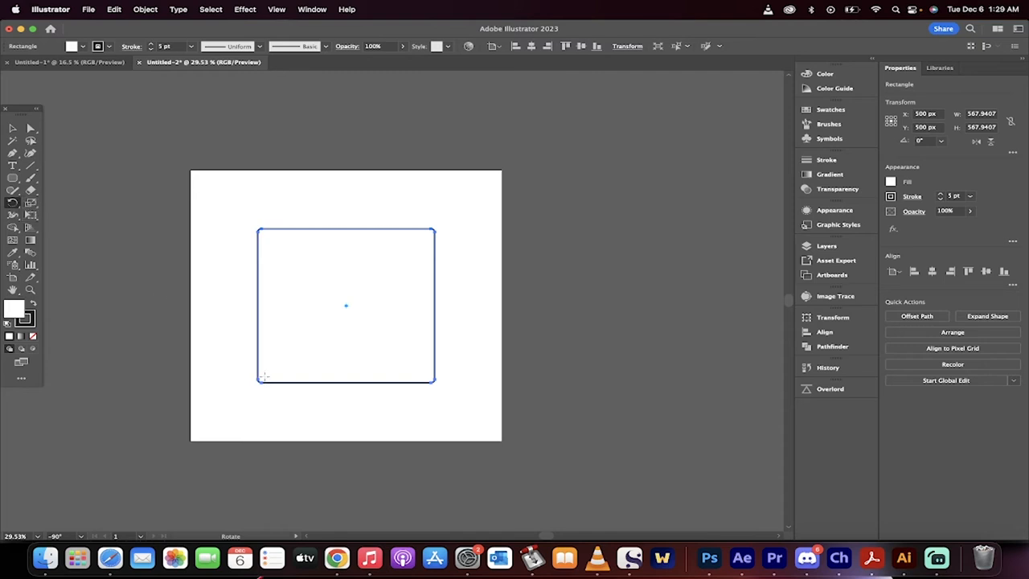
mouse_move(266, 379)
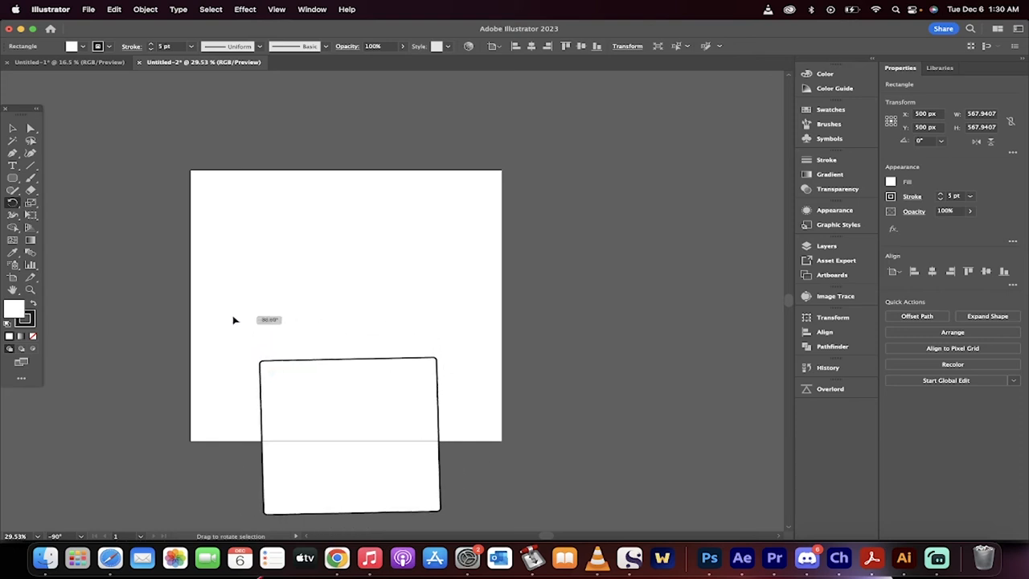
drag(234, 318, 270, 376)
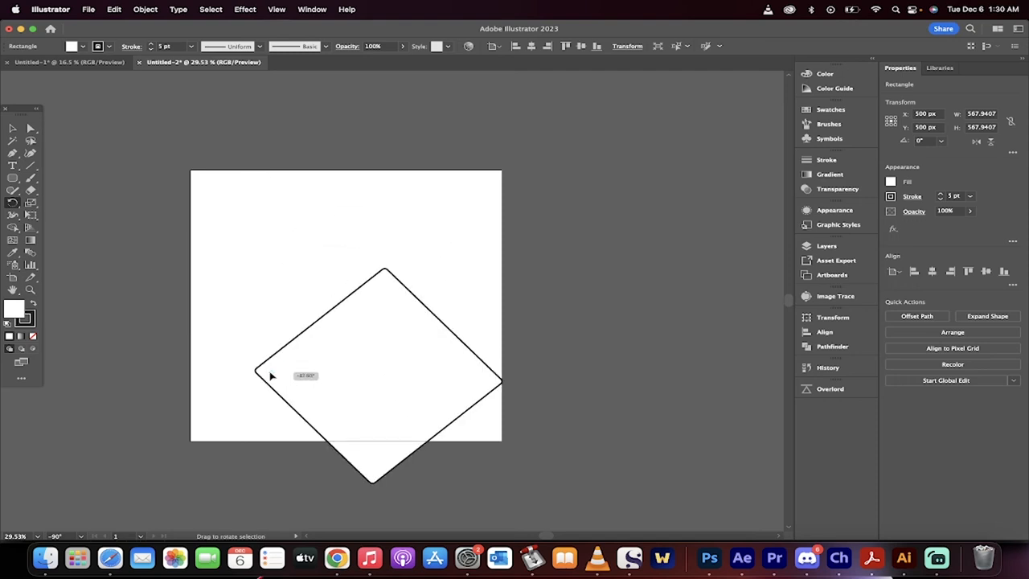
drag(270, 376, 178, 373)
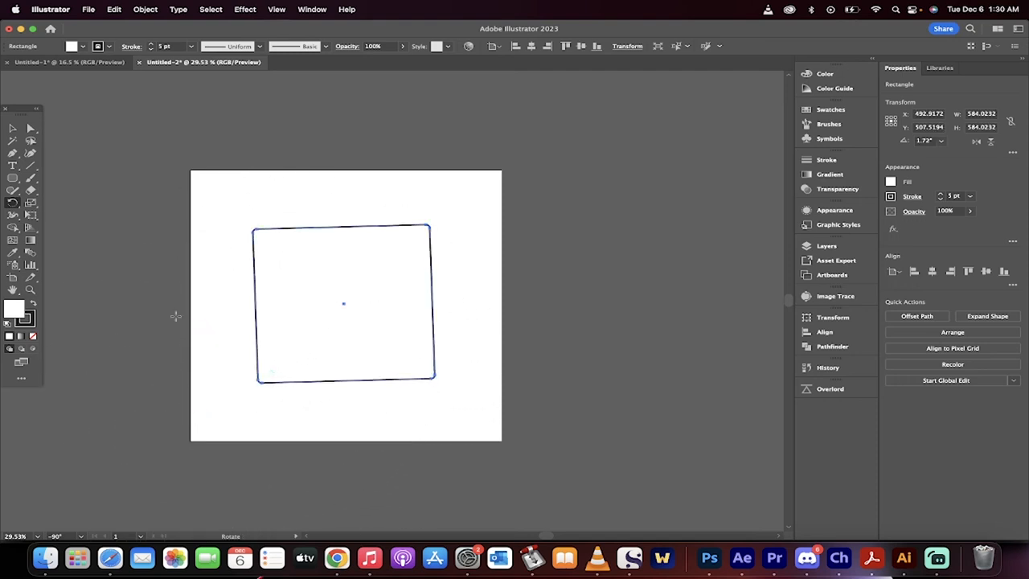
mouse_move(13, 290)
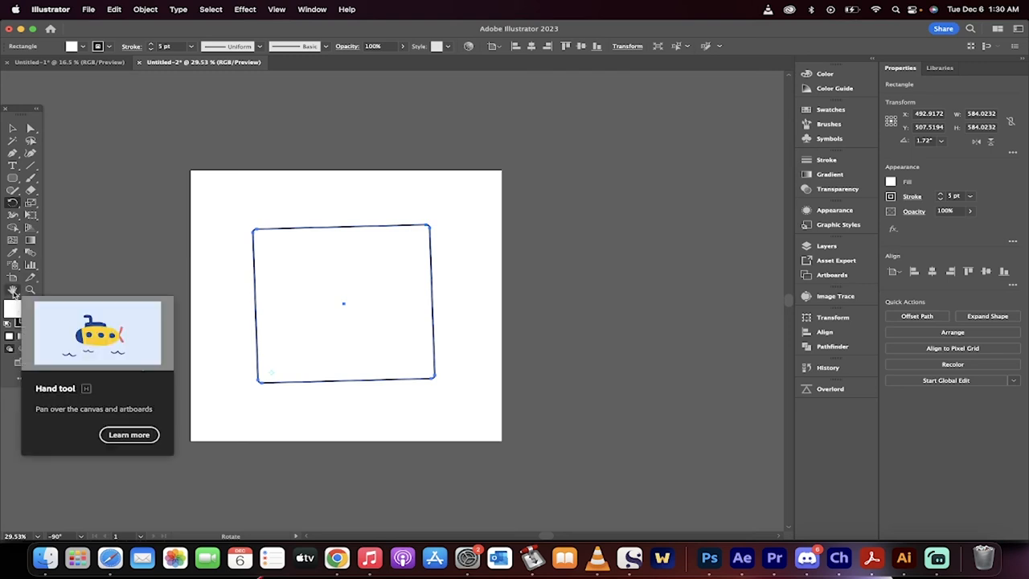
Step: Switch to the Rotate View Tool (Shift+H) from the Hand Tool flyout to turn the canvas
click(12, 290)
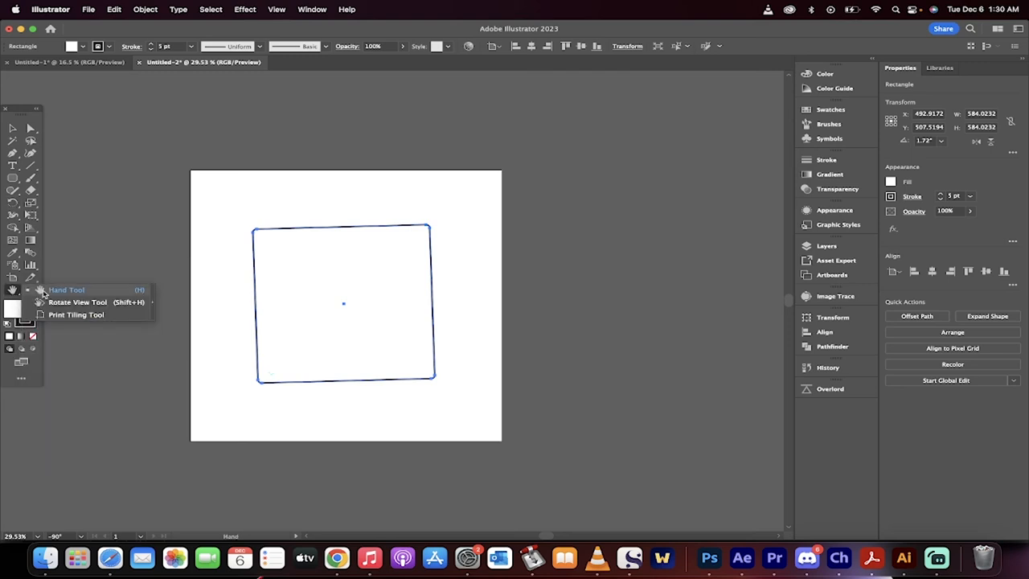
mouse_move(64, 290)
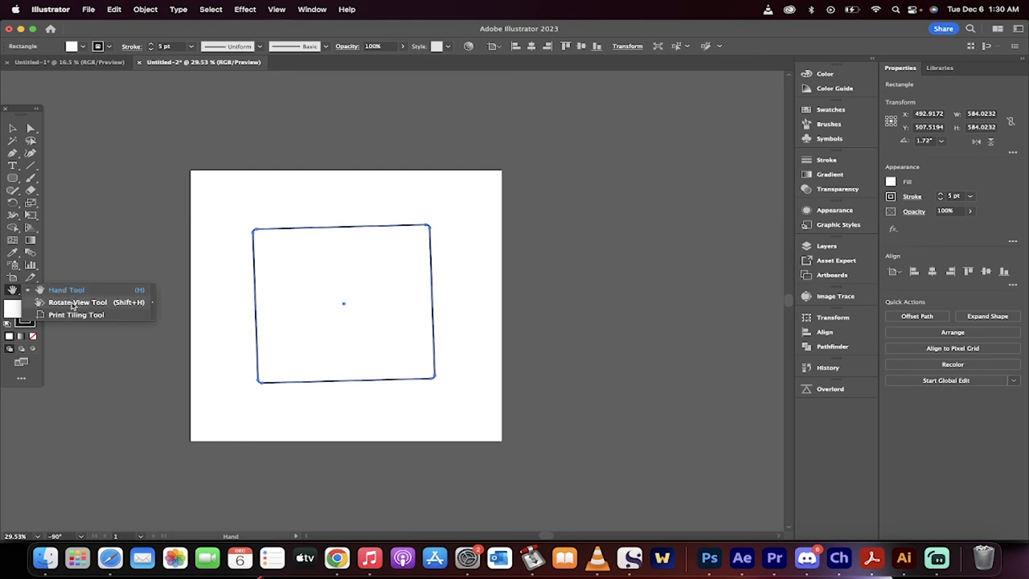
click(77, 302)
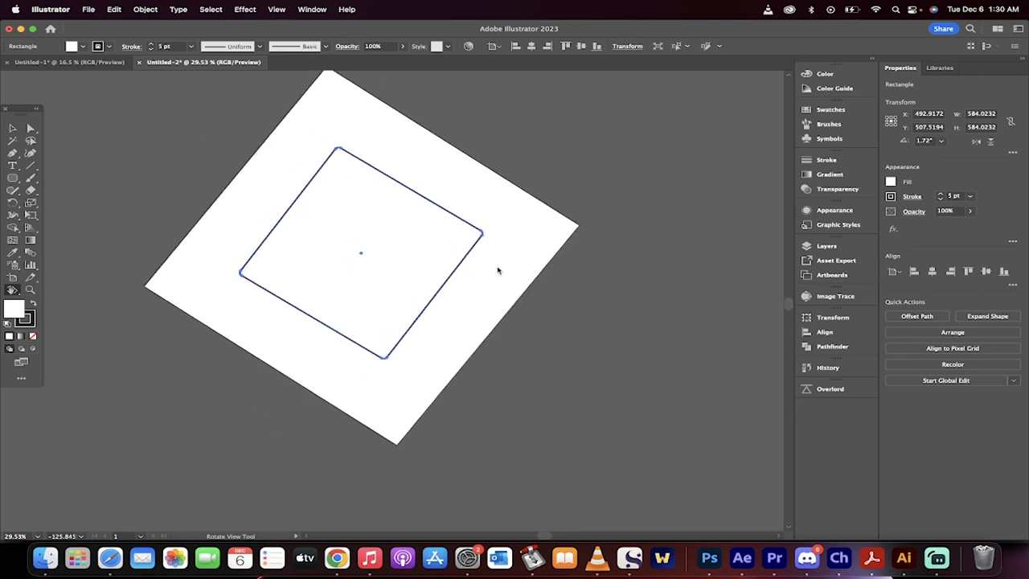
mouse_move(904, 556)
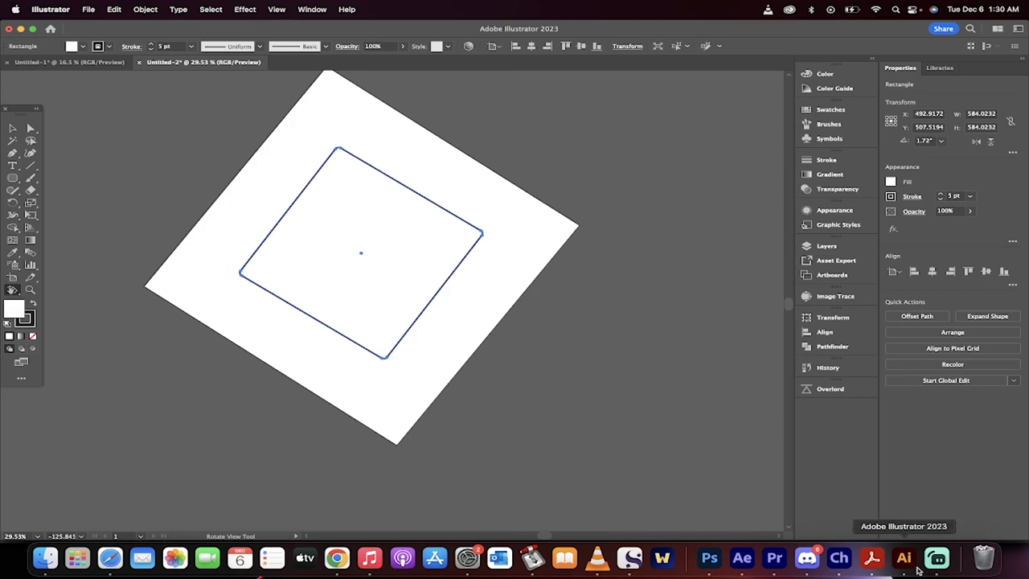